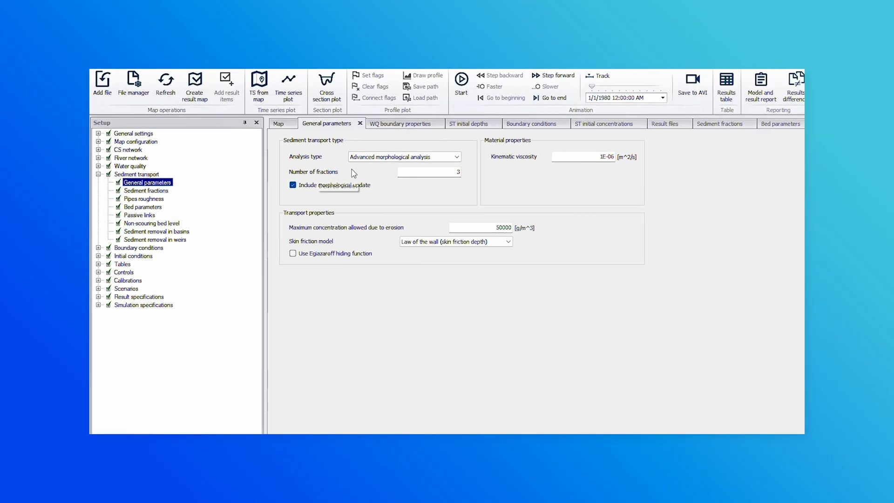
# - Show the river network map with its cross sections and collapse the Setup tree
pyautogui.click(455, 156)
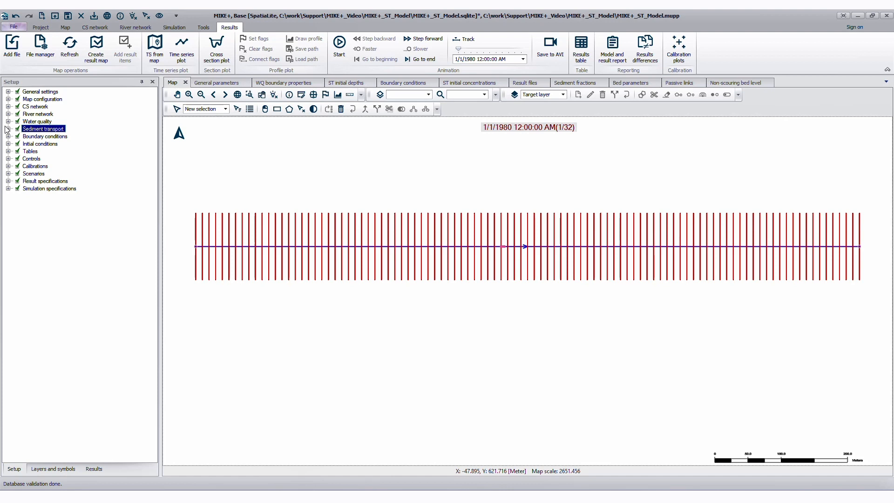
# - Open General parameters, keeping Advanced morphological analysis and Law of the wall skin friction
pyautogui.click(7, 128)
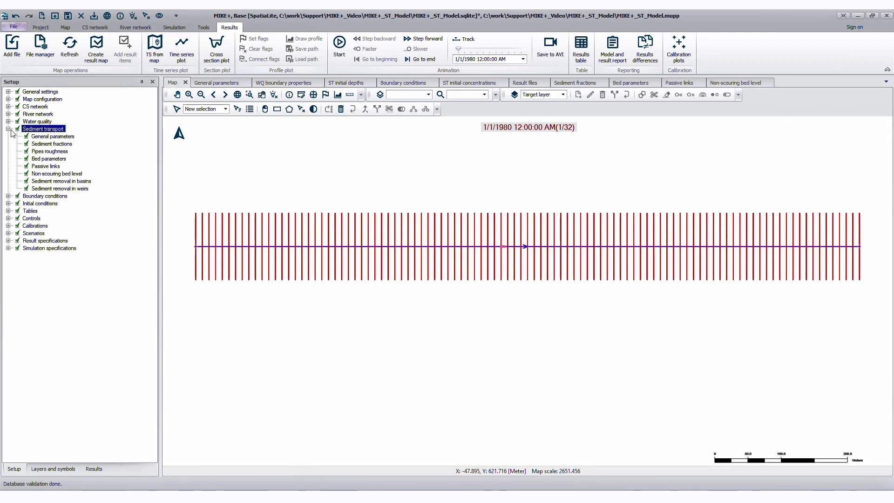
pyautogui.click(52, 143)
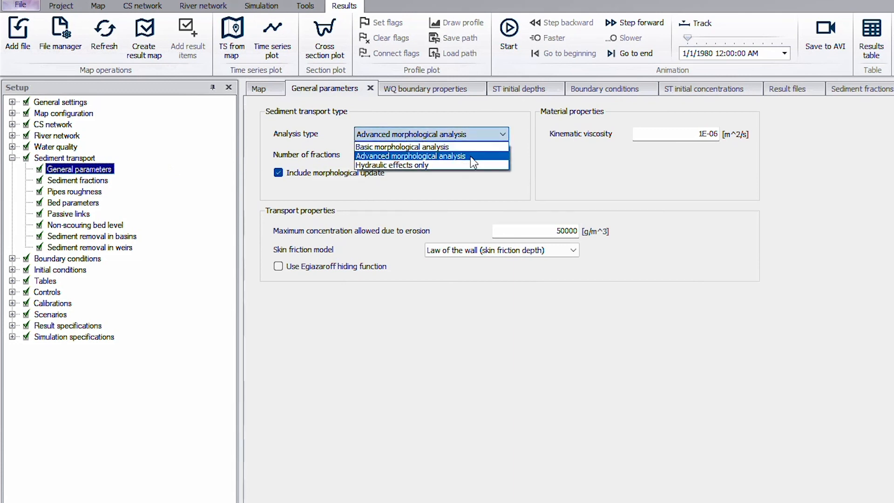
pyautogui.click(409, 155)
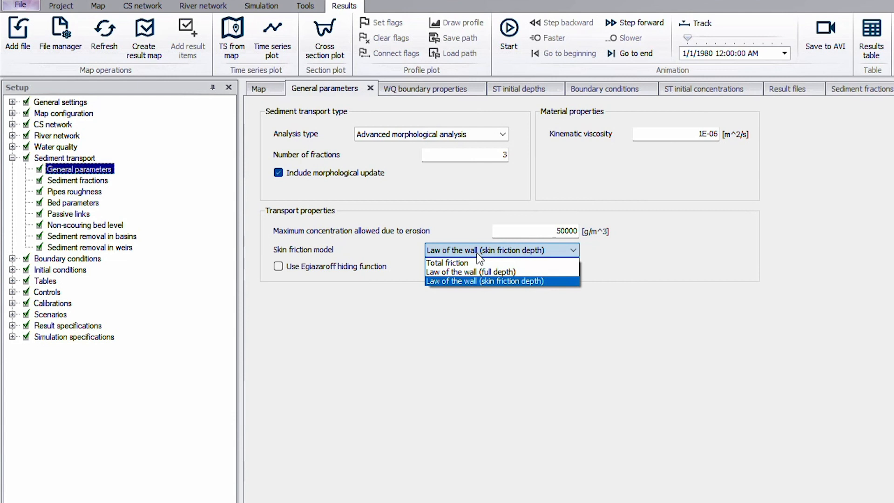
pyautogui.click(484, 280)
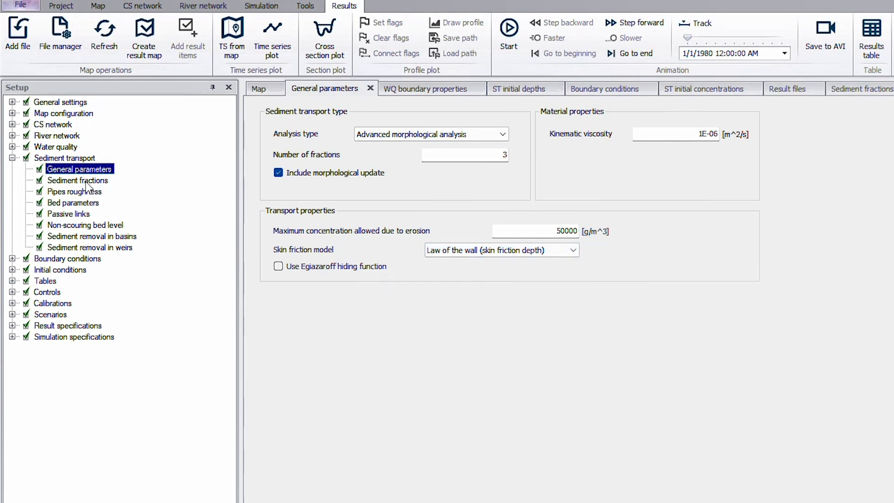
# - Review Sand grain size, suspended load options, Silt transport theory and bed update method
pyautogui.click(77, 180)
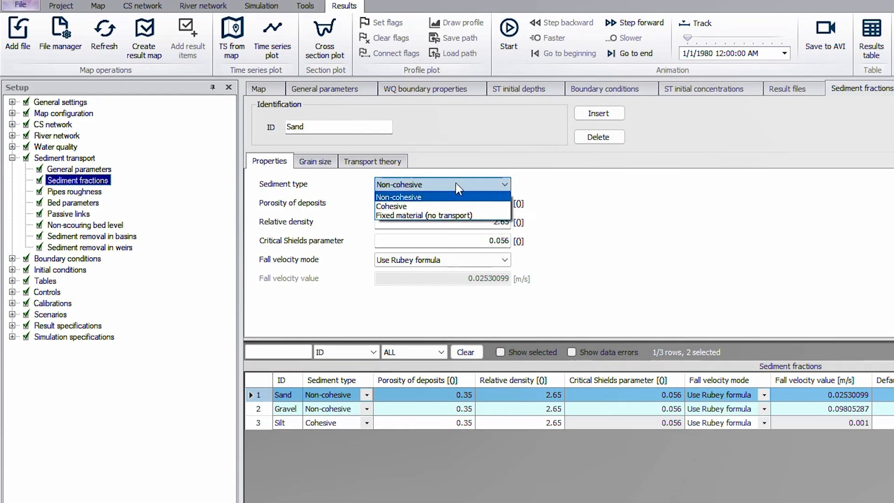
pyautogui.click(314, 161)
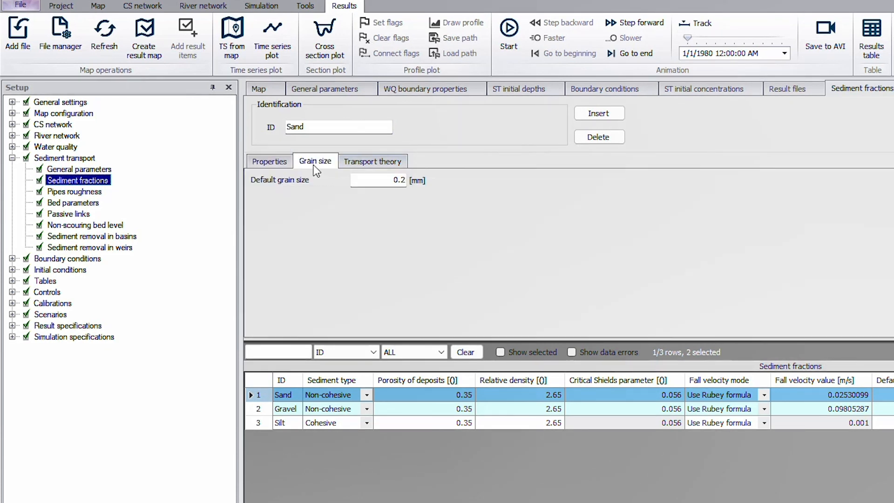
pyautogui.click(373, 162)
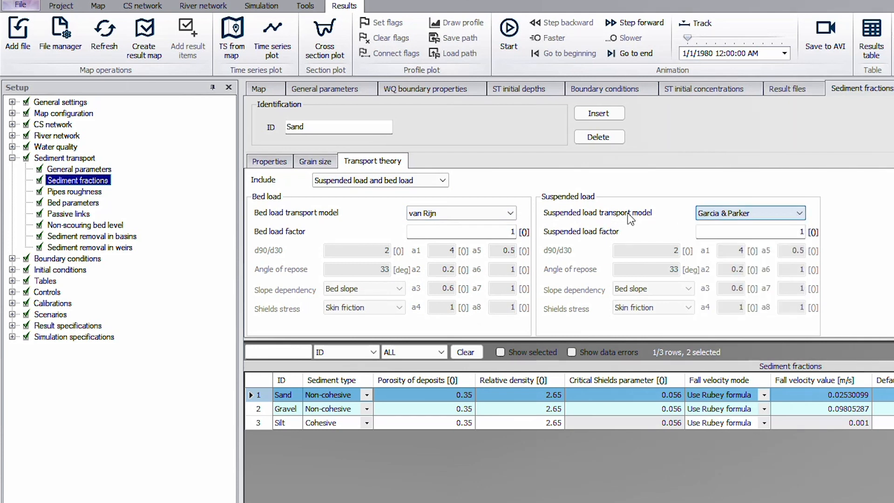
pyautogui.click(284, 422)
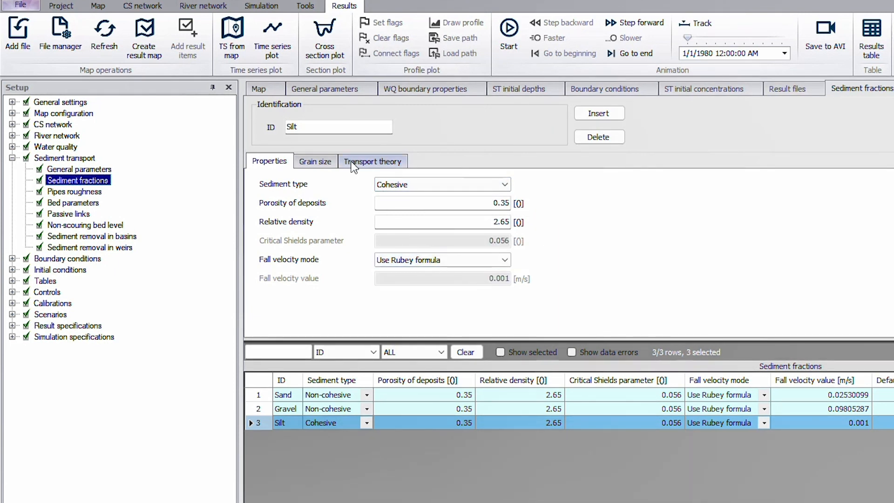
pyautogui.click(373, 160)
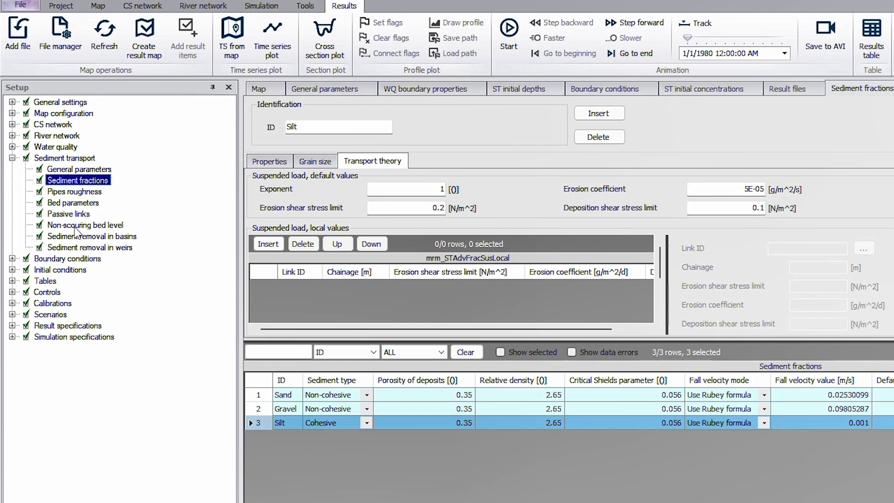
pyautogui.click(73, 202)
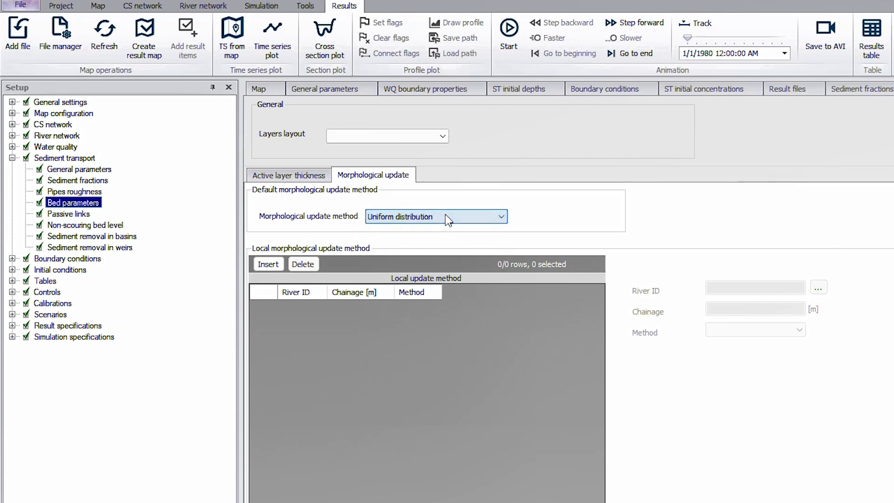
pyautogui.click(288, 175)
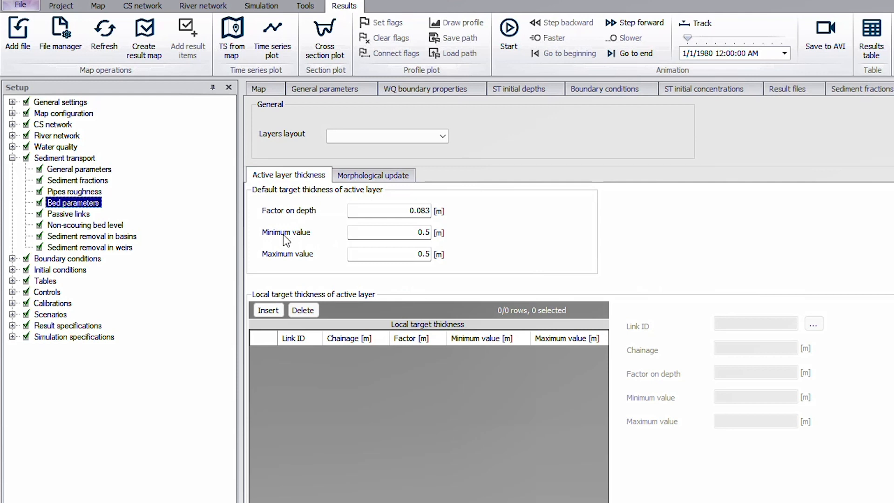
# - Open WQ boundary properties and keep Upstream_Sand as a sediment load boundary
pyautogui.click(13, 259)
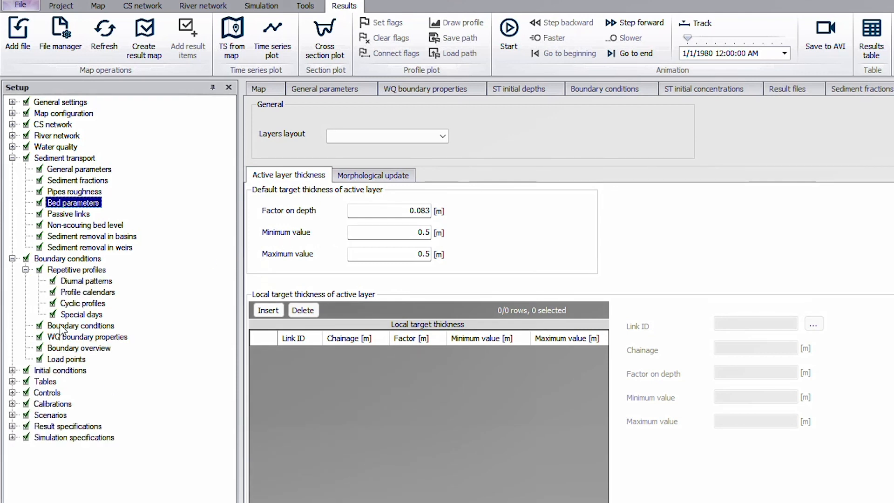
pyautogui.click(87, 336)
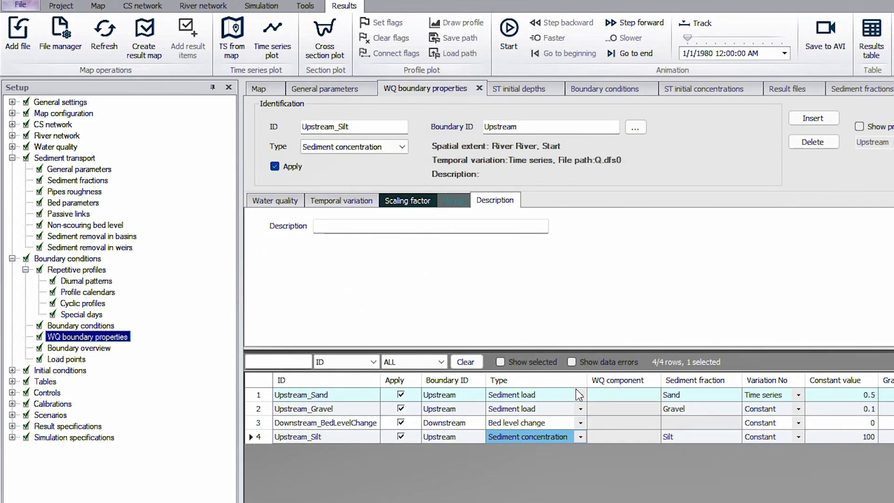
pyautogui.click(580, 394)
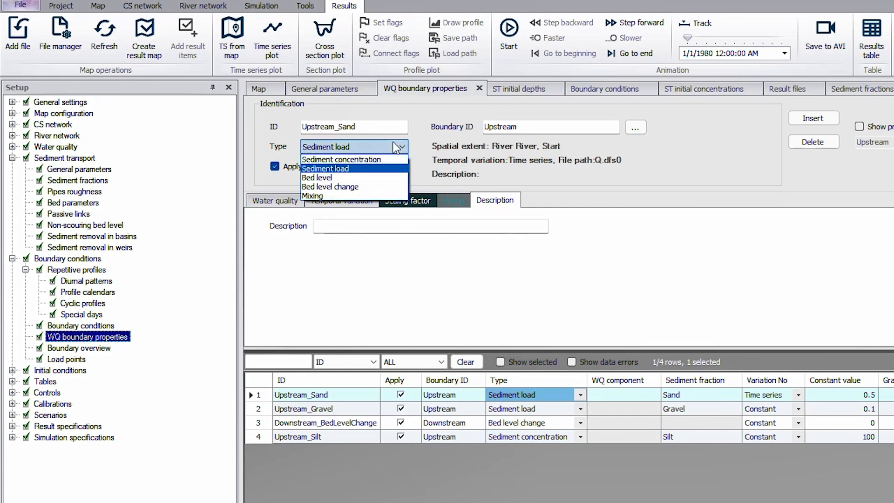
pyautogui.click(324, 168)
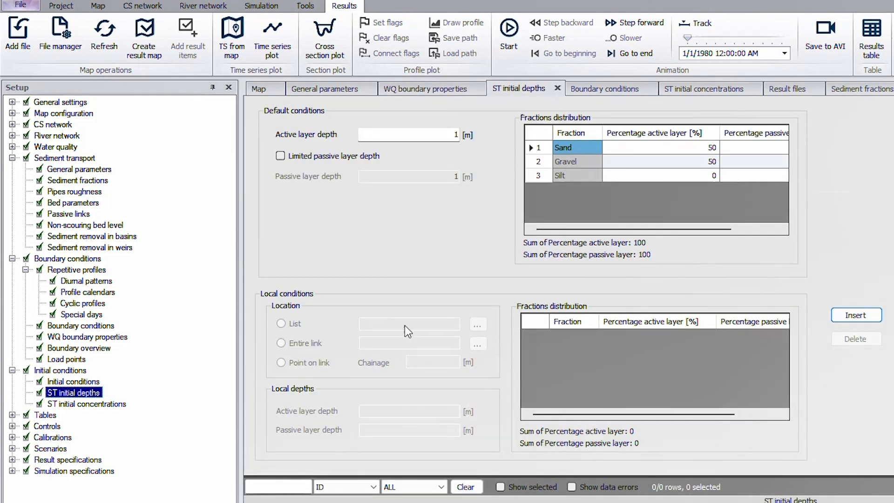
pyautogui.moveTo(97, 406)
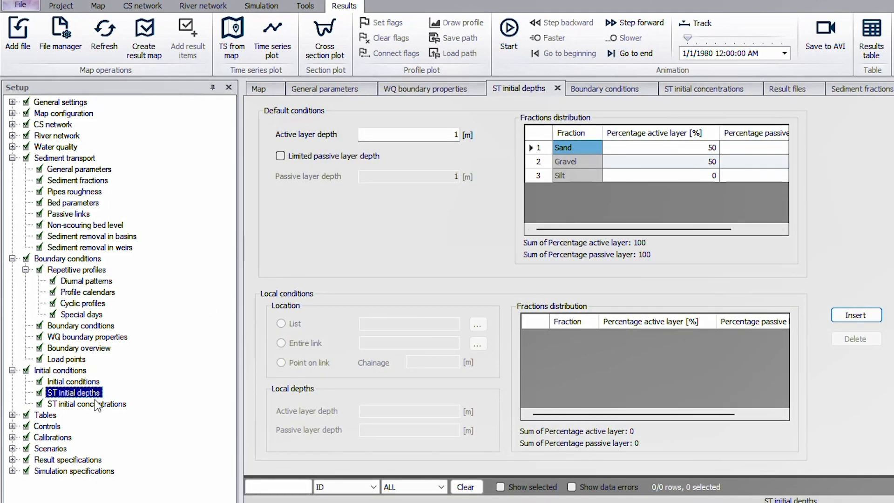
# - Show ST initial concentrations, where Silt starts at 0 g/m^3
pyautogui.click(86, 403)
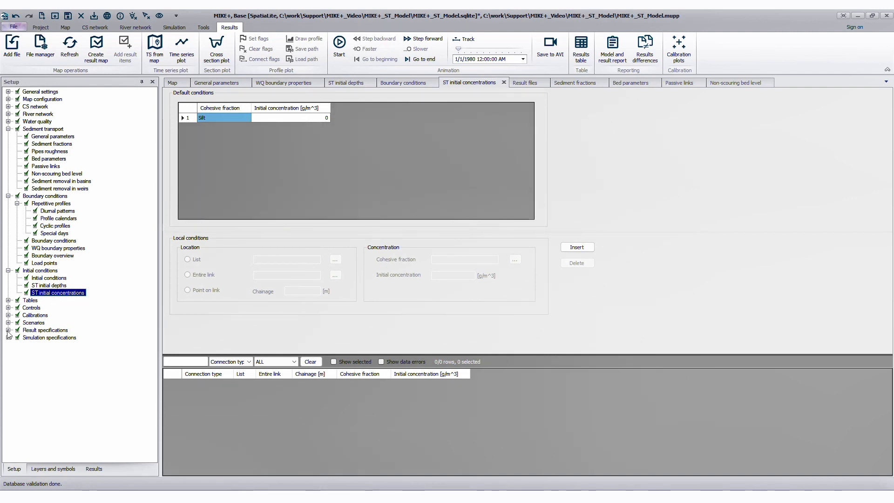
# - Expand Result specifications to reach the result files settings
pyautogui.click(42, 337)
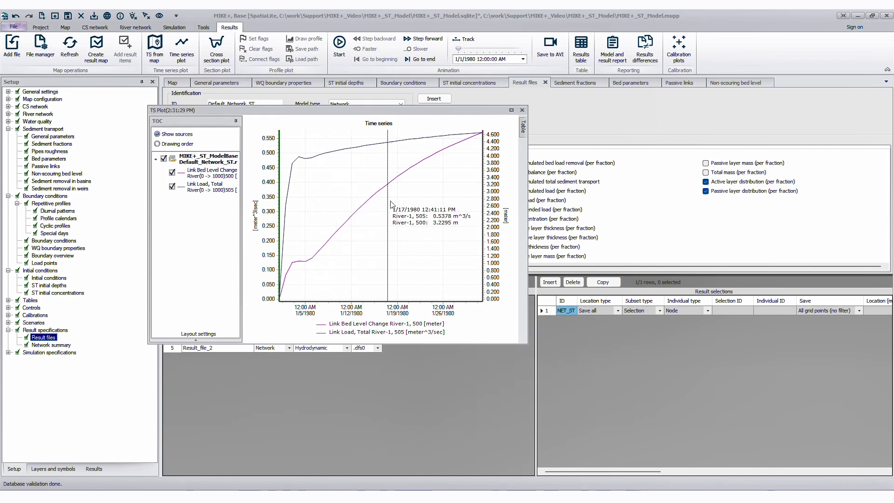
pyautogui.moveTo(397, 205)
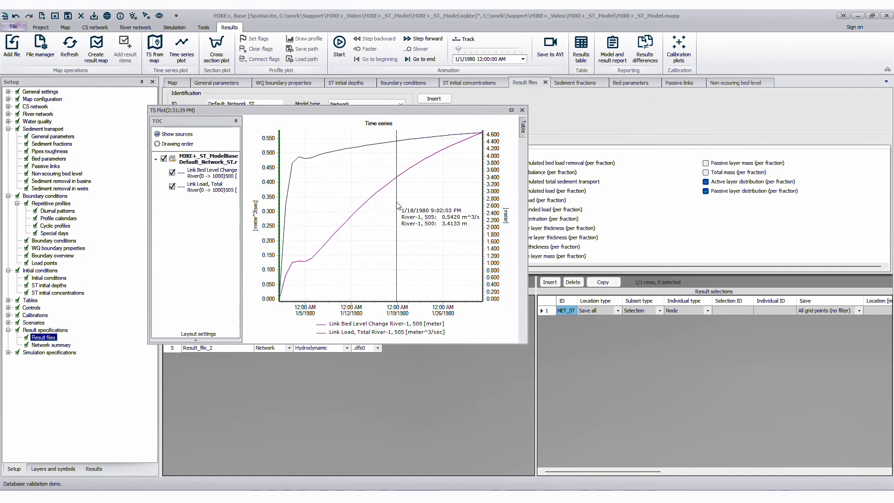